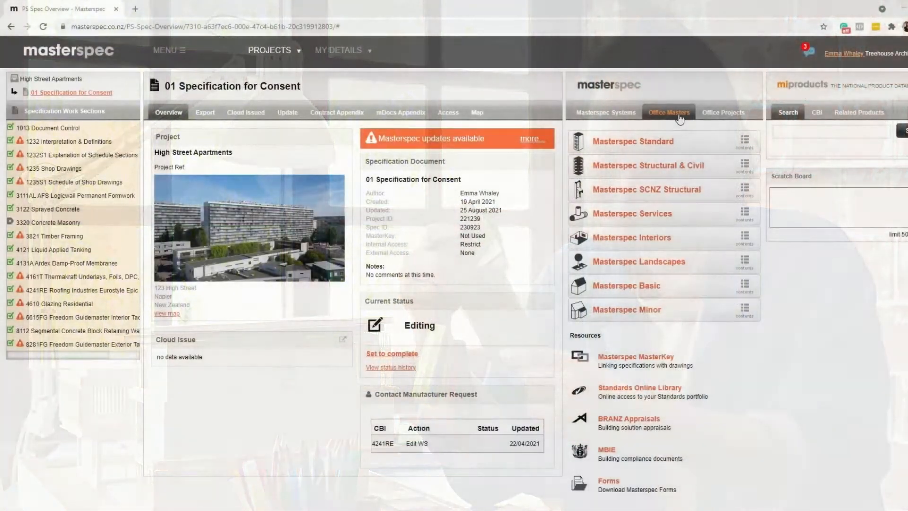
Show the Office Masters list for the 01 Specification for Consent project.
left_click(670, 111)
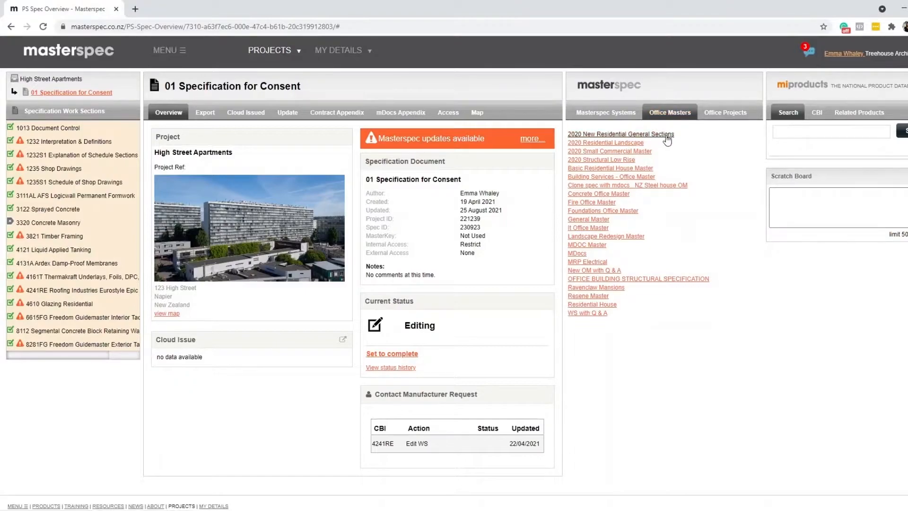
mouse_move(640, 169)
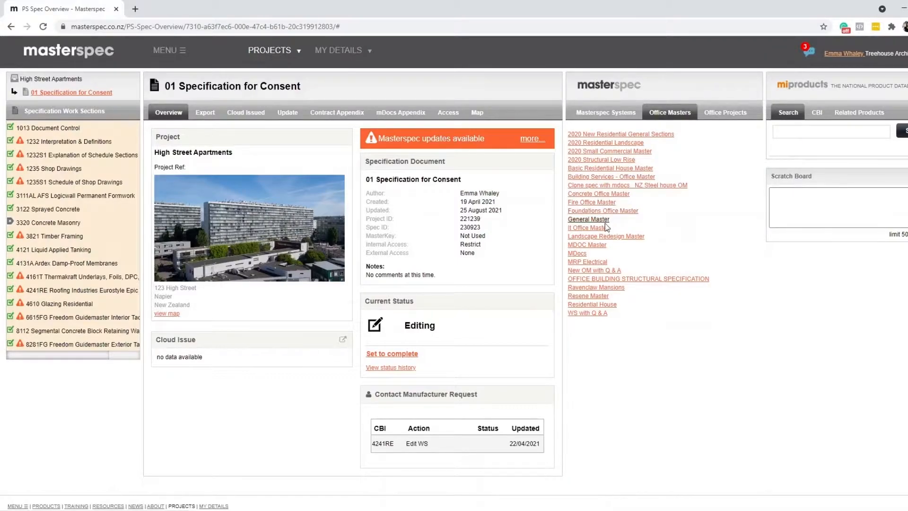
mouse_move(609, 206)
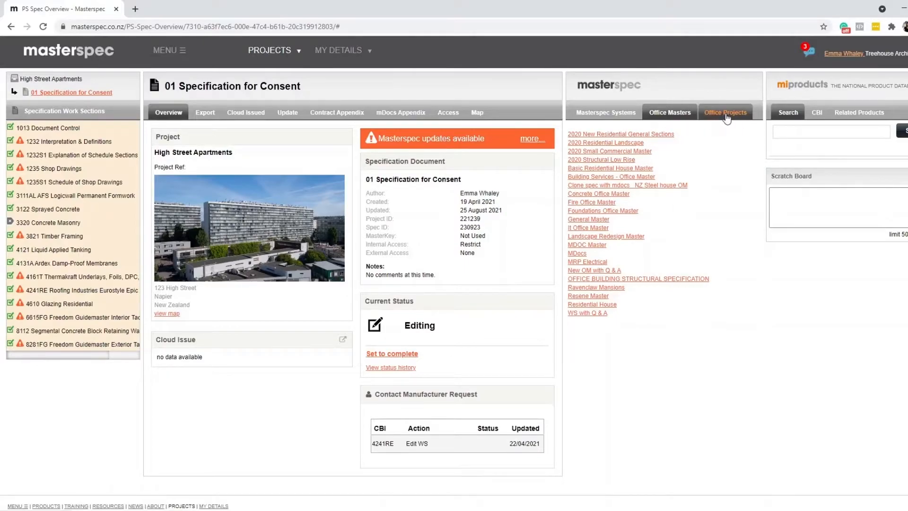
From Office Projects, load the 4161T Thermakraft Underlays section into Update Manager for comparison.
left_click(724, 111)
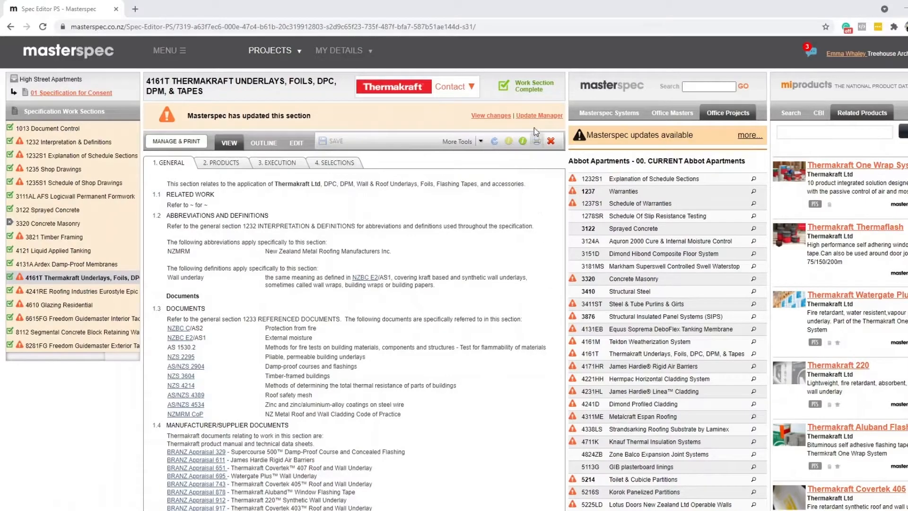
left_click(540, 116)
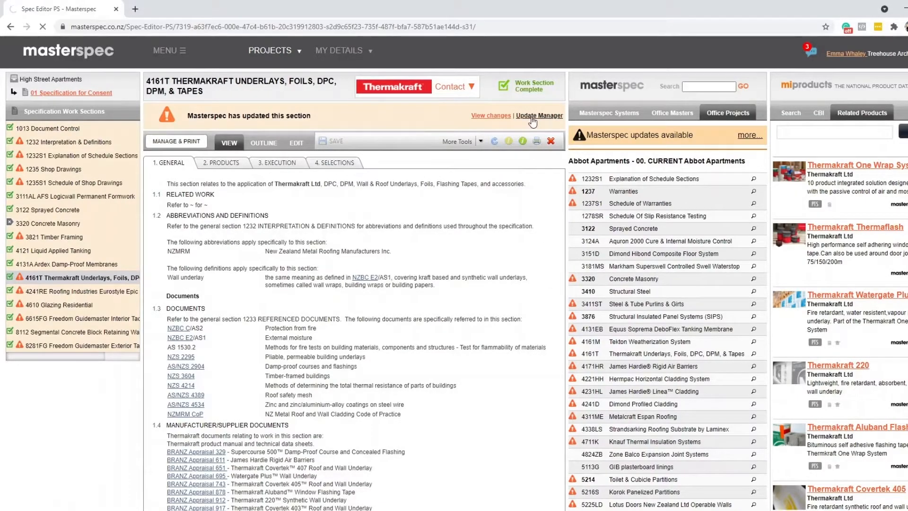
left_click(539, 115)
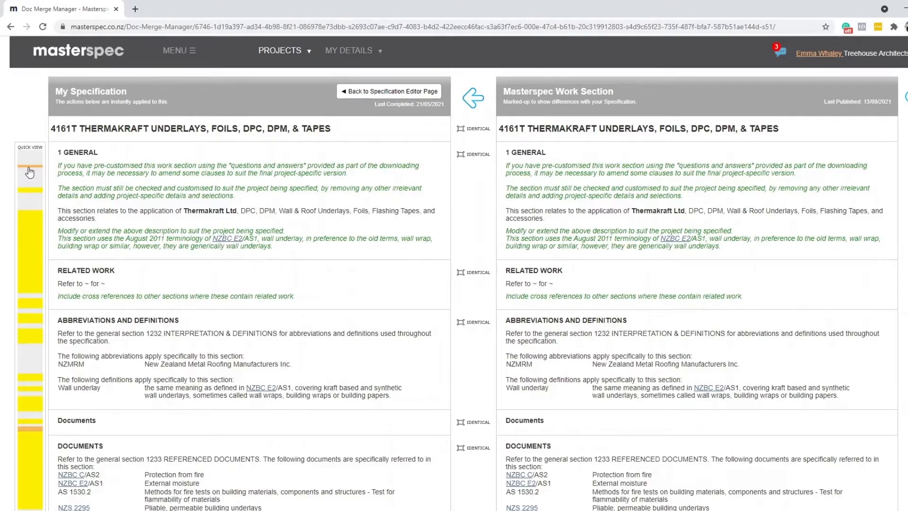
scroll("down", 3)
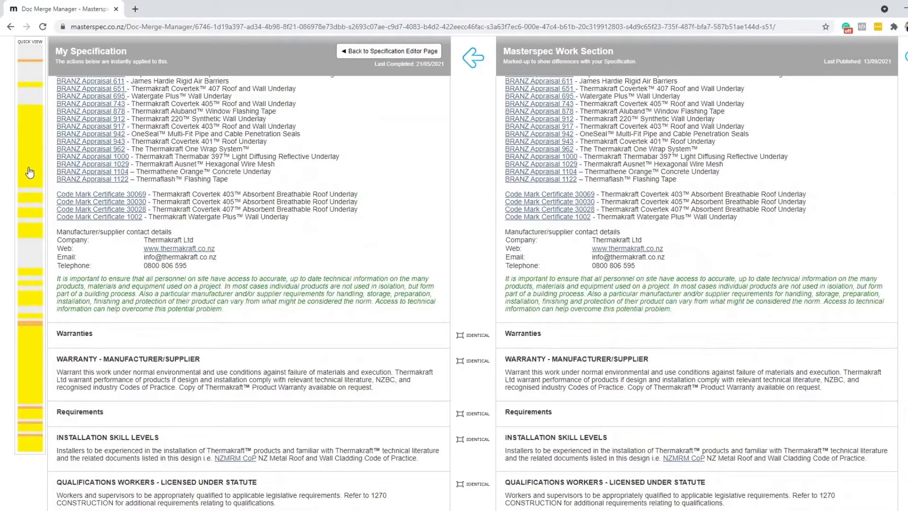